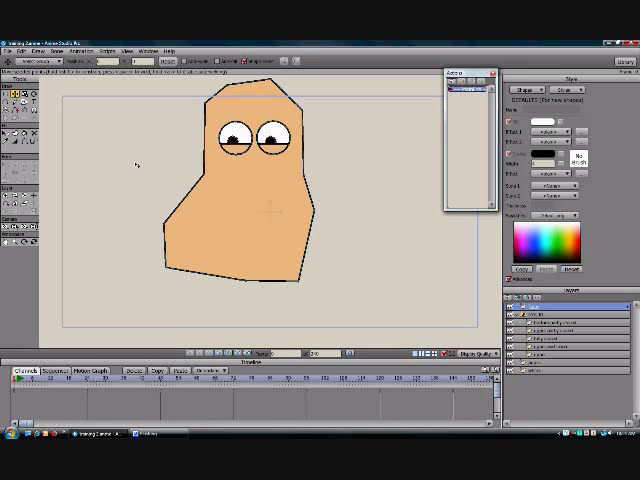
{"action": "mouse_move", "coordinate": [130, 162]}
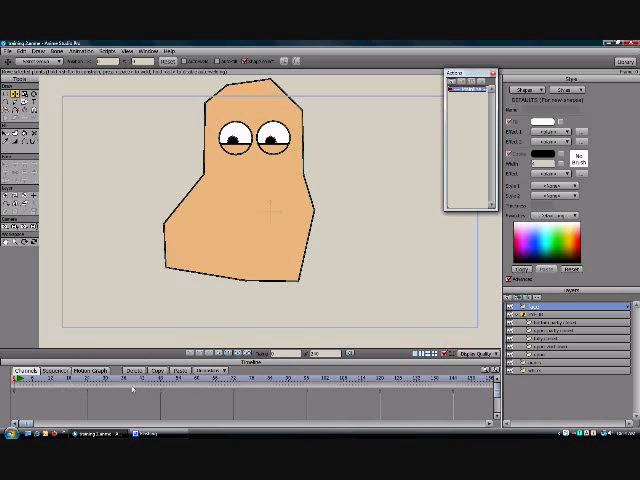
{"action": "mouse_move", "coordinate": [388, 261]}
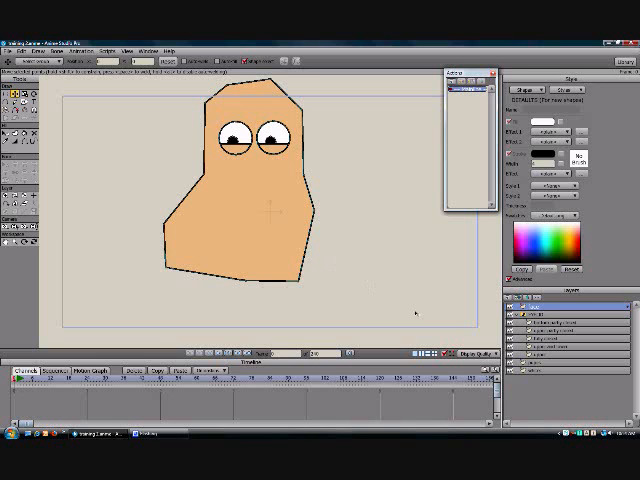
{"action": "mouse_move", "coordinate": [428, 258]}
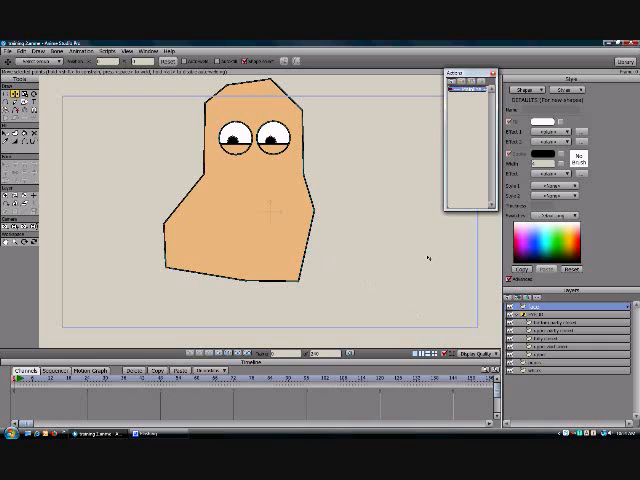
{"action": "mouse_move", "coordinate": [442, 315]}
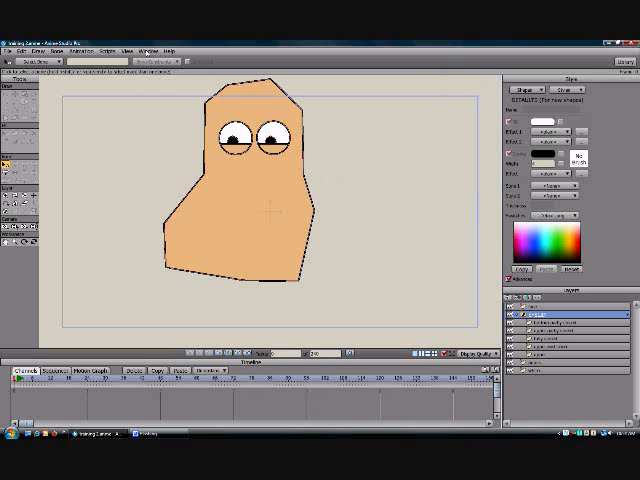
- Show the Actions panel from the Window menu
{"action": "left_click", "coordinate": [153, 52]}
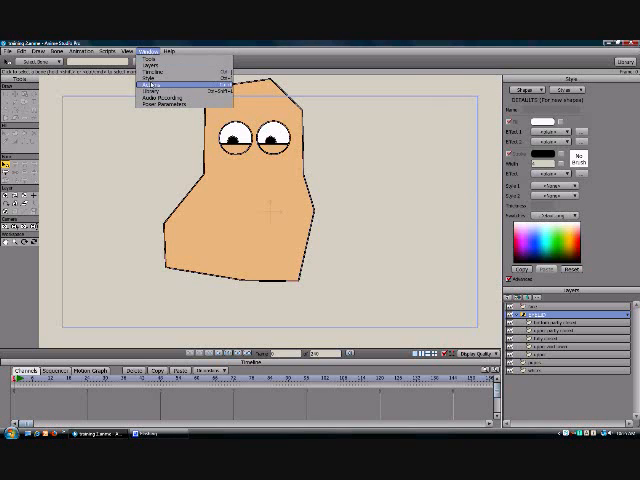
{"action": "left_click", "coordinate": [149, 87]}
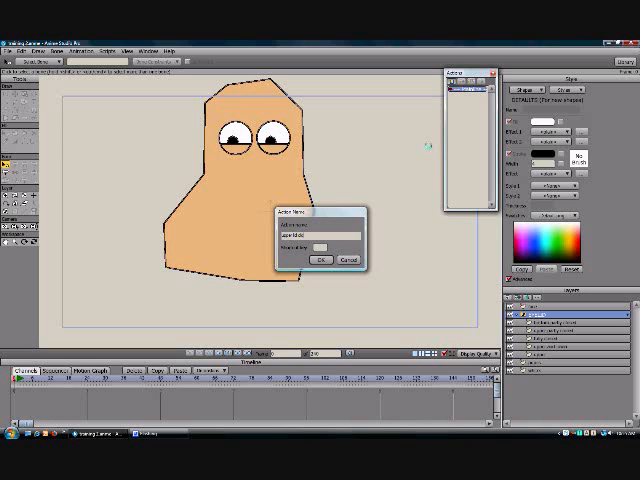
{"action": "left_click", "coordinate": [320, 259]}
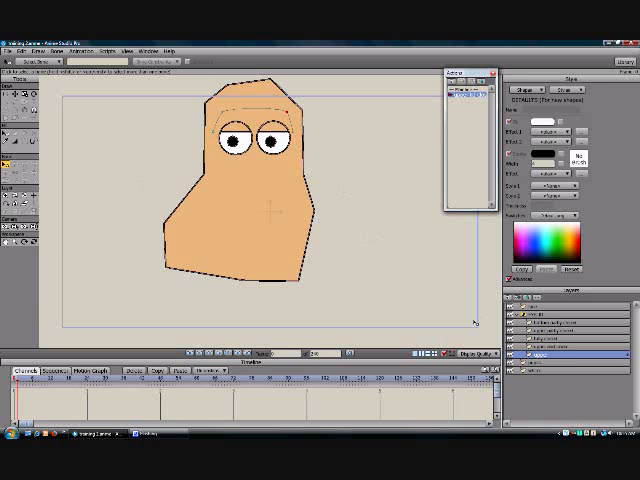
{"action": "mouse_move", "coordinate": [443, 298]}
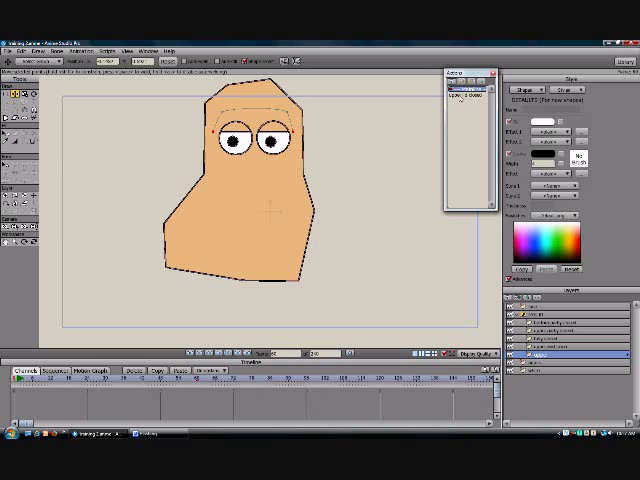
- Select the 'upper lid closed' action to insert it into the mainline at frame 60
{"action": "left_click", "coordinate": [468, 95]}
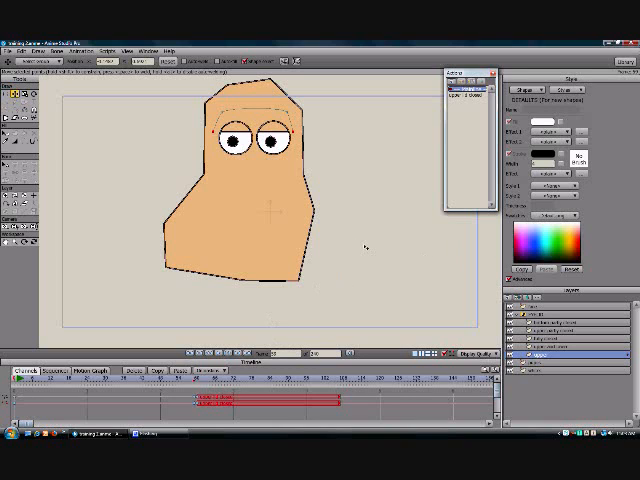
{"action": "mouse_move", "coordinate": [372, 250]}
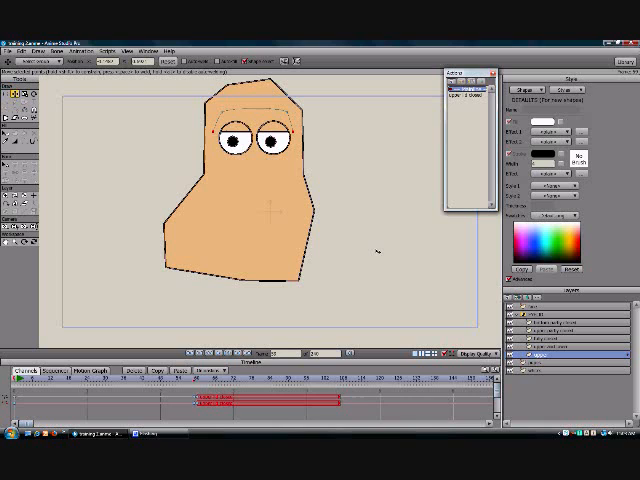